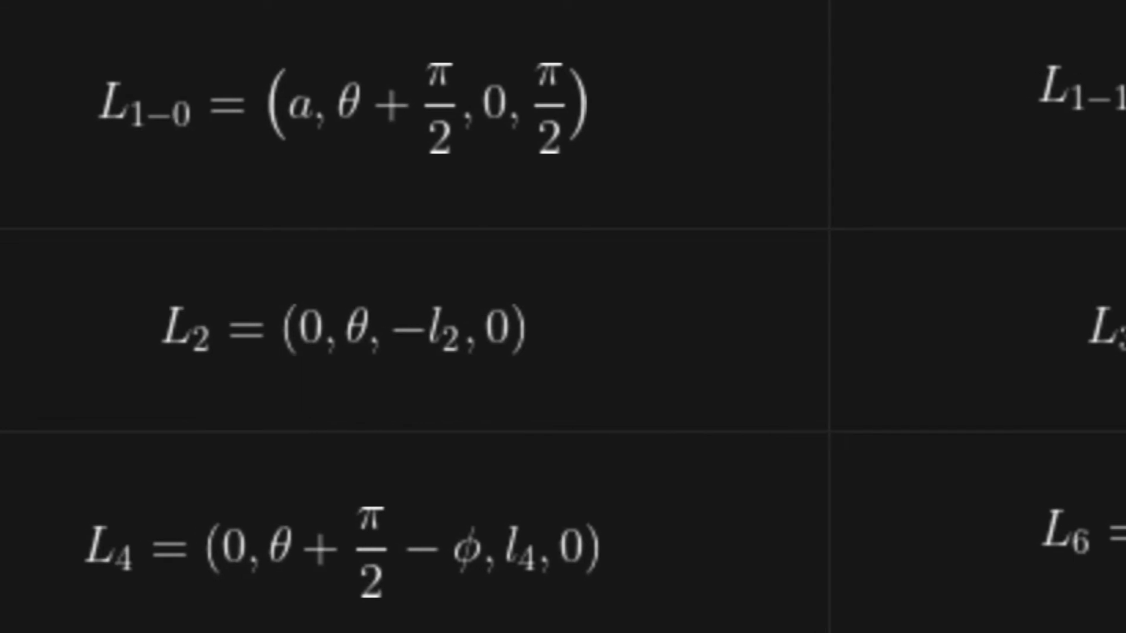
scroll(down, 3)
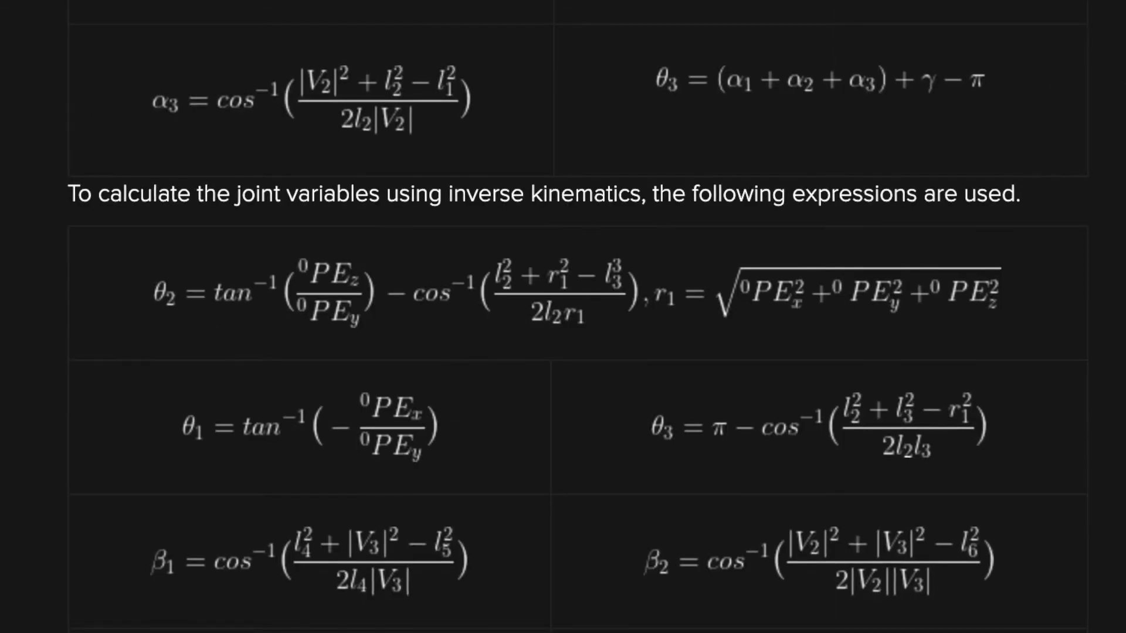